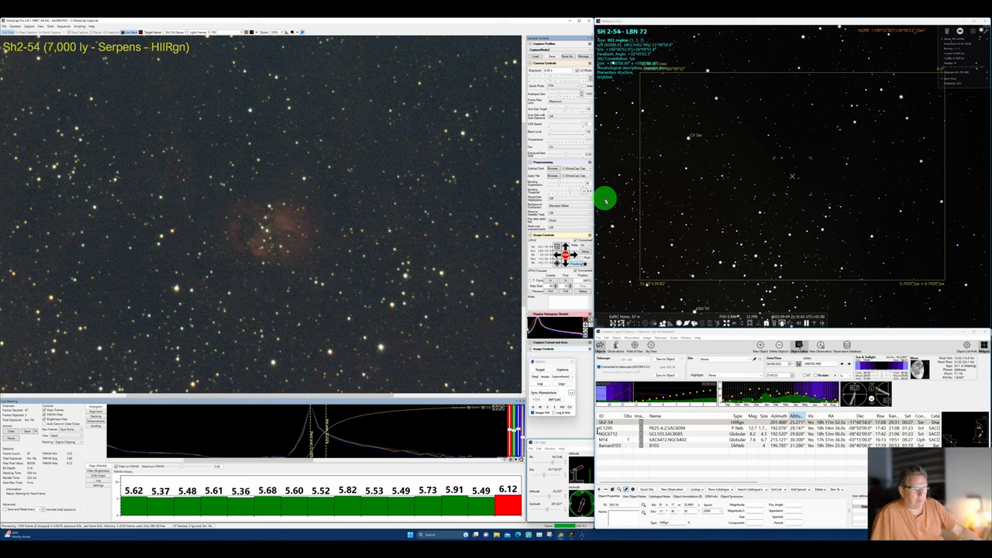
mouse_move(488, 222)
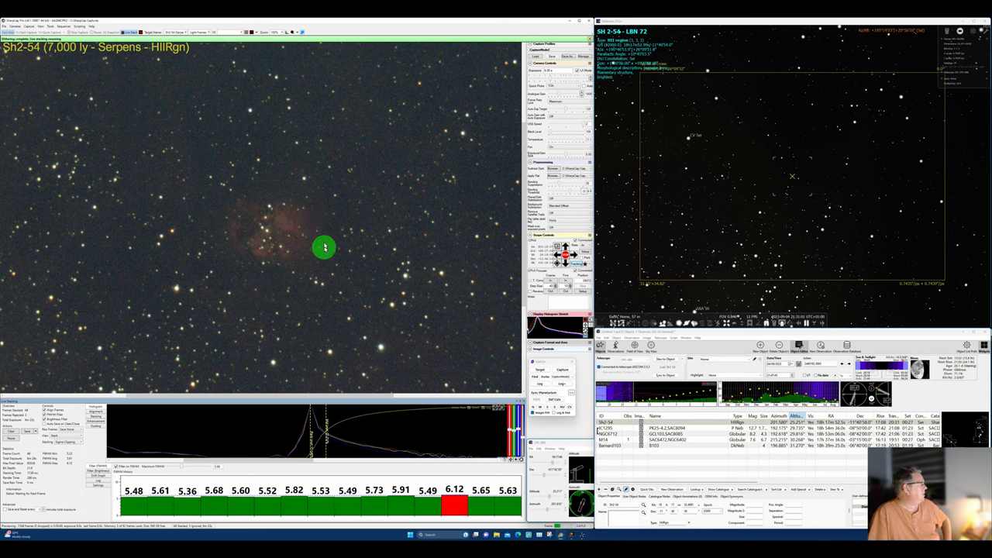
mouse_move(310, 273)
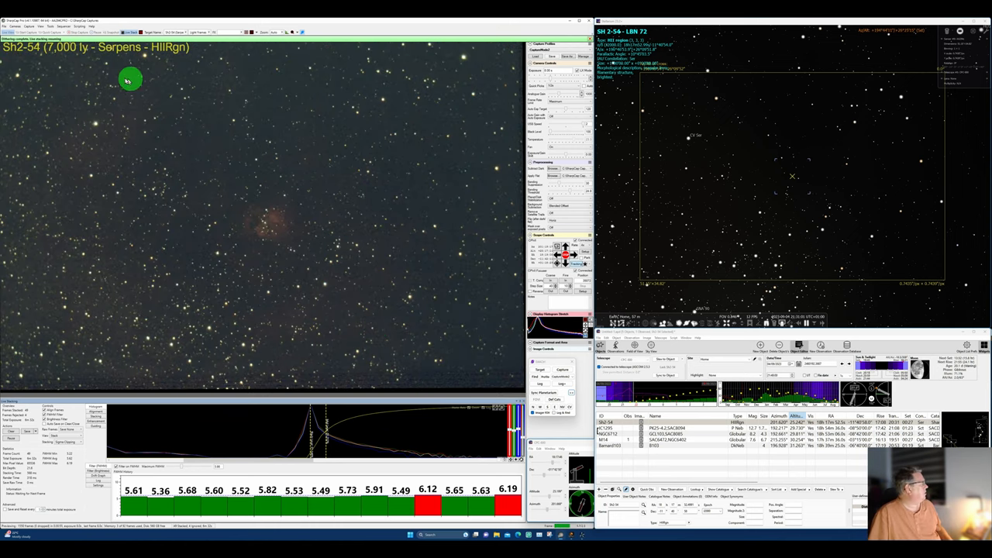
mouse_move(199, 313)
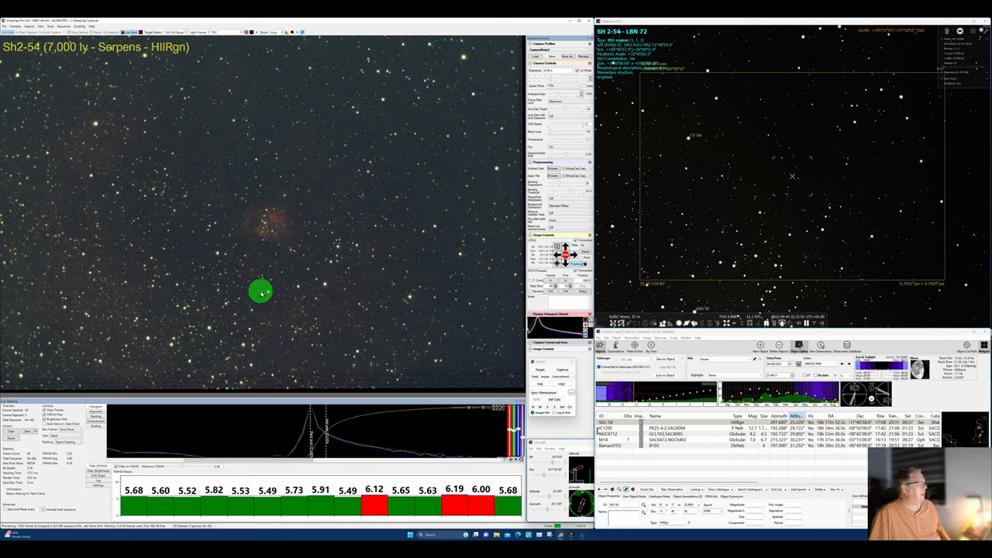
mouse_move(425, 255)
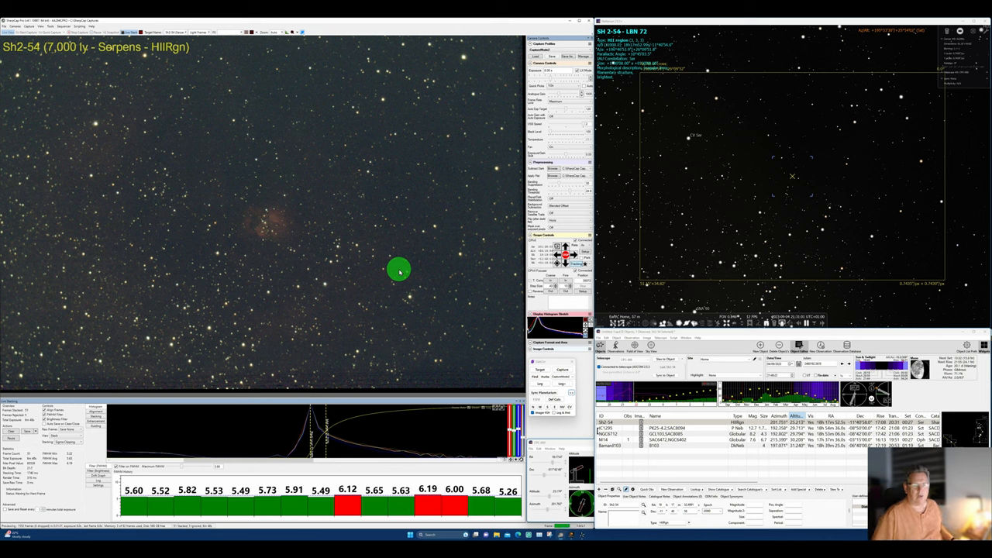
mouse_move(425, 282)
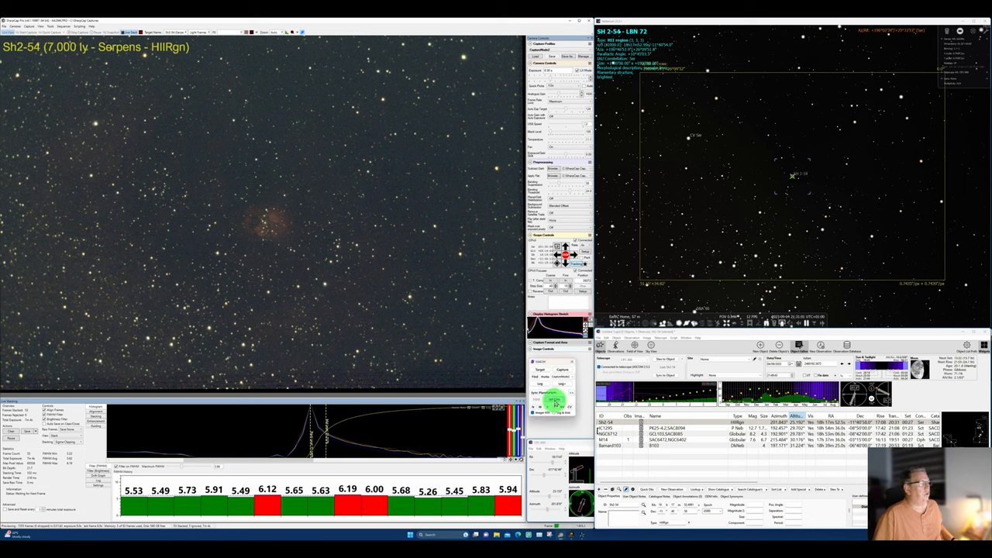
Show the front-view photo of the Celestron corrector plate in Windows Photos
left_click(800, 176)
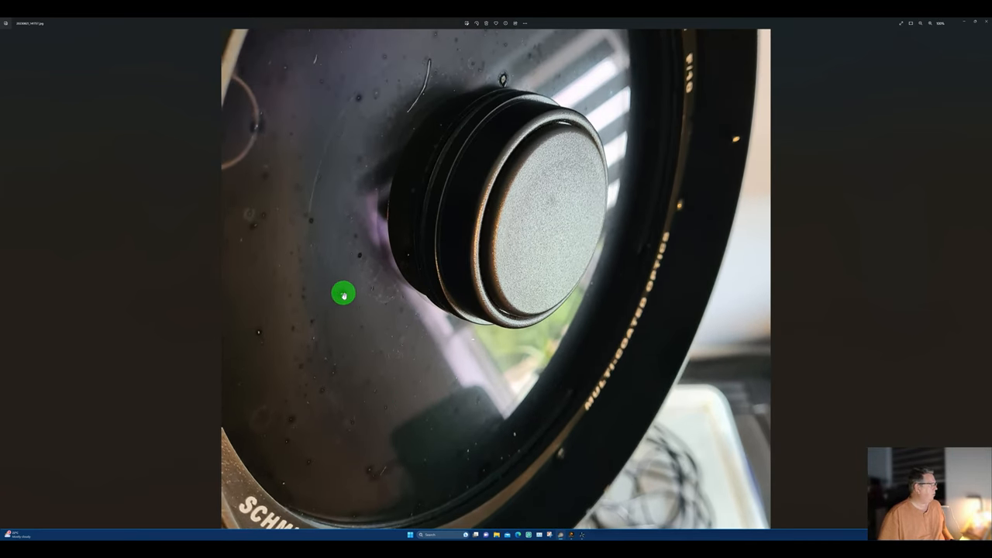
mouse_move(451, 59)
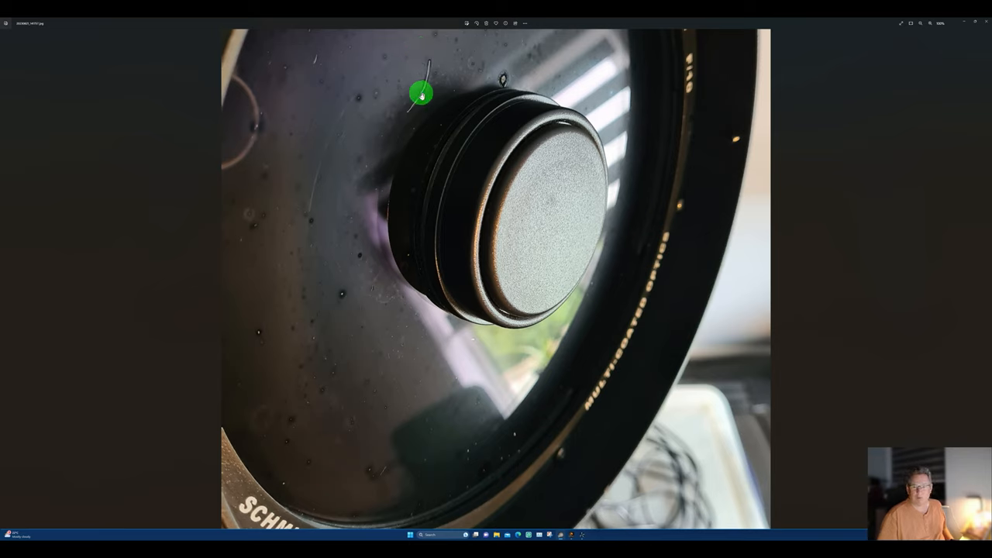
mouse_move(258, 230)
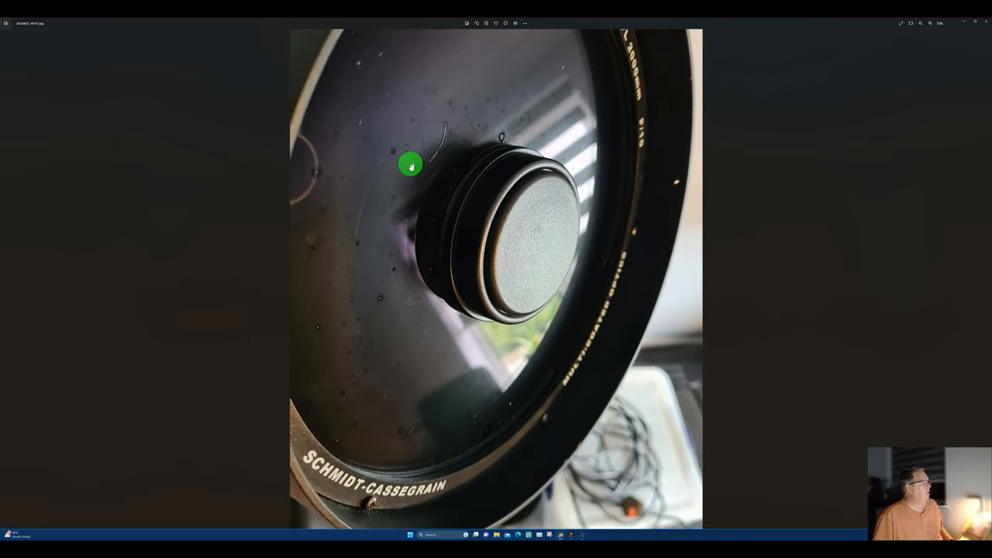
mouse_move(445, 158)
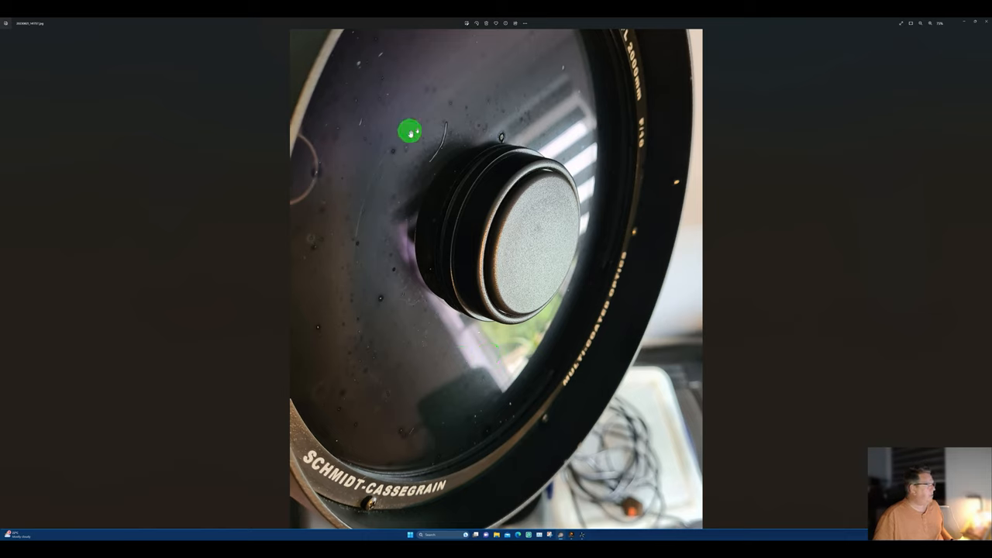
mouse_move(405, 242)
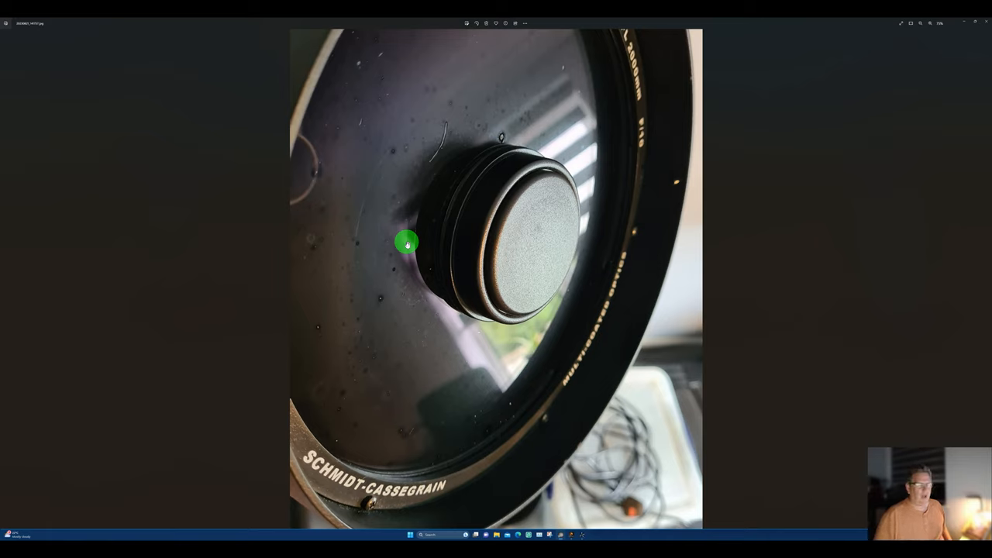
mouse_move(982, 276)
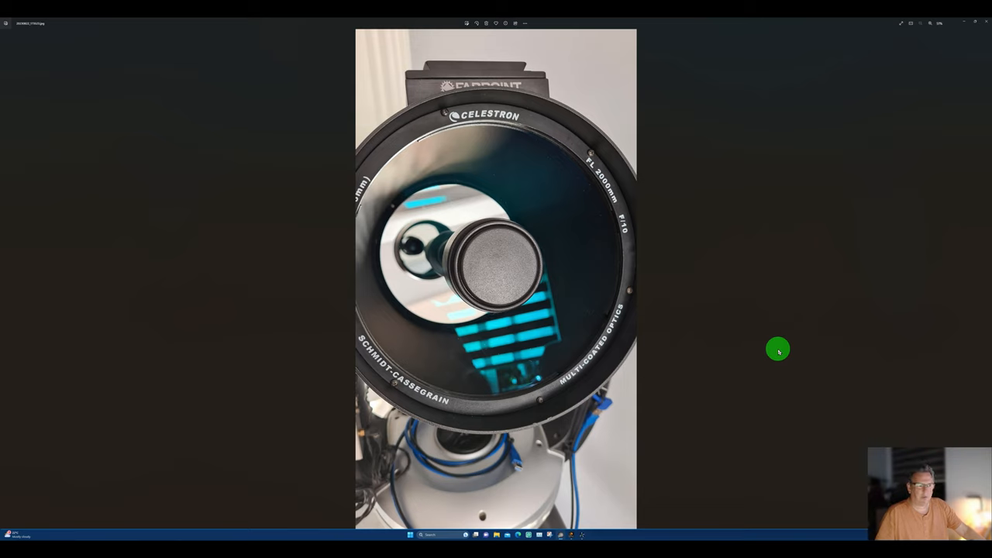
mouse_move(843, 251)
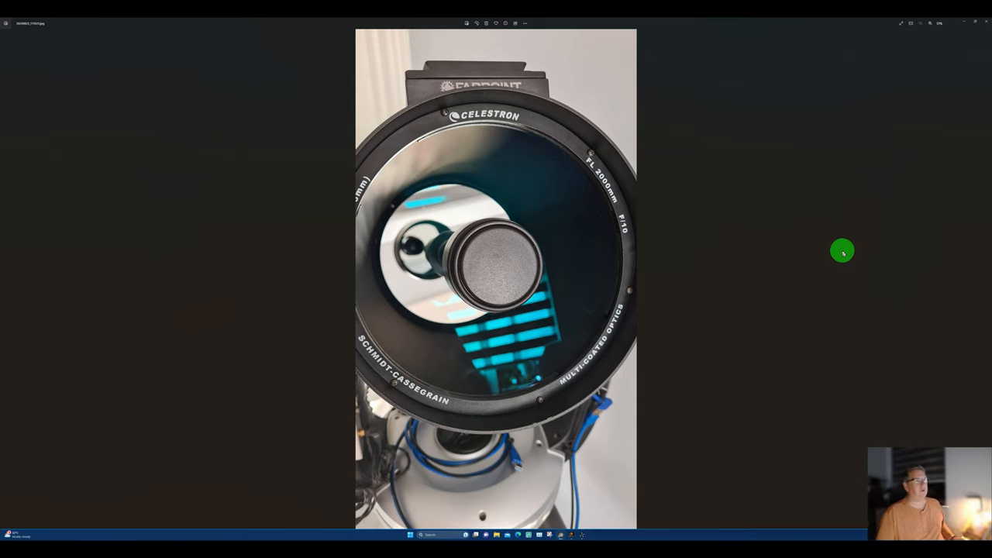
mouse_move(973, 40)
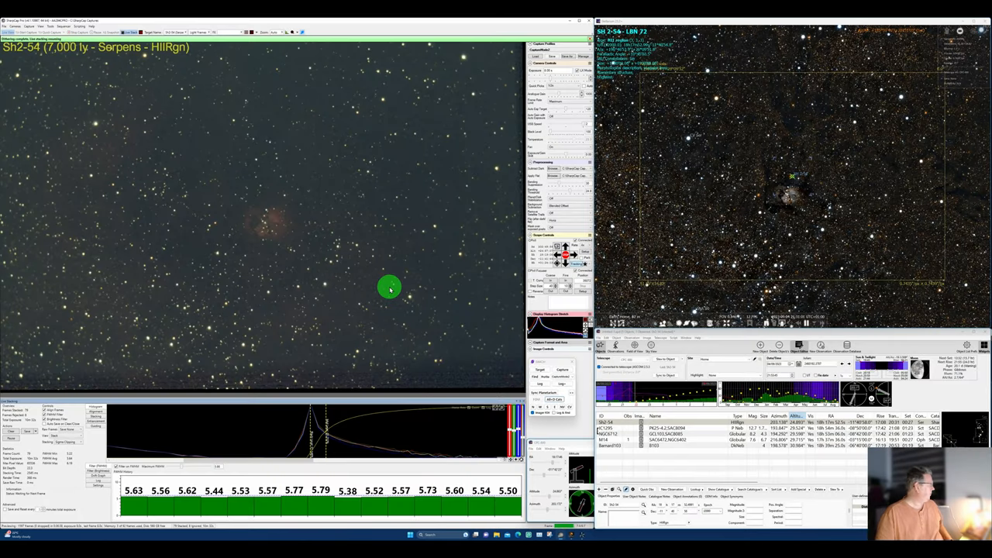
mouse_move(426, 341)
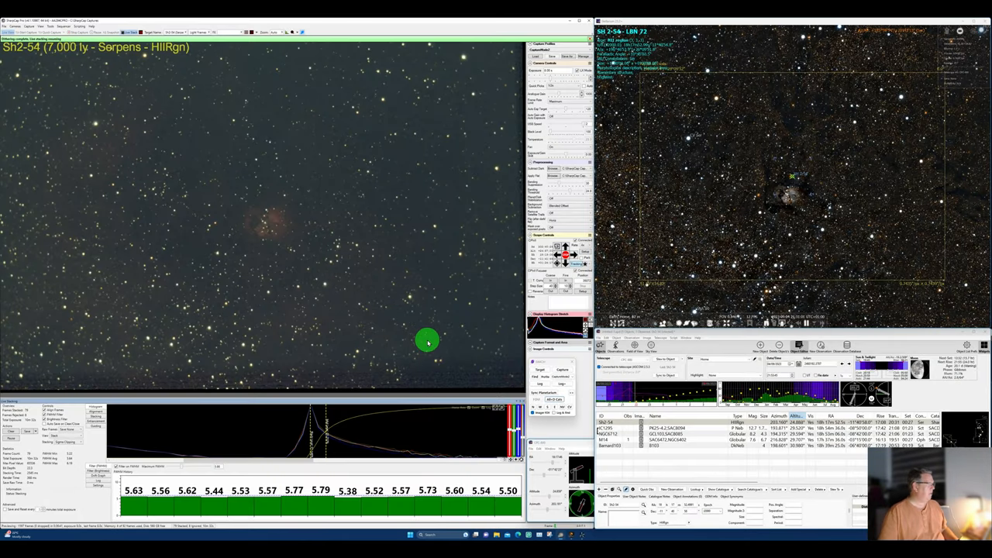
mouse_move(390, 461)
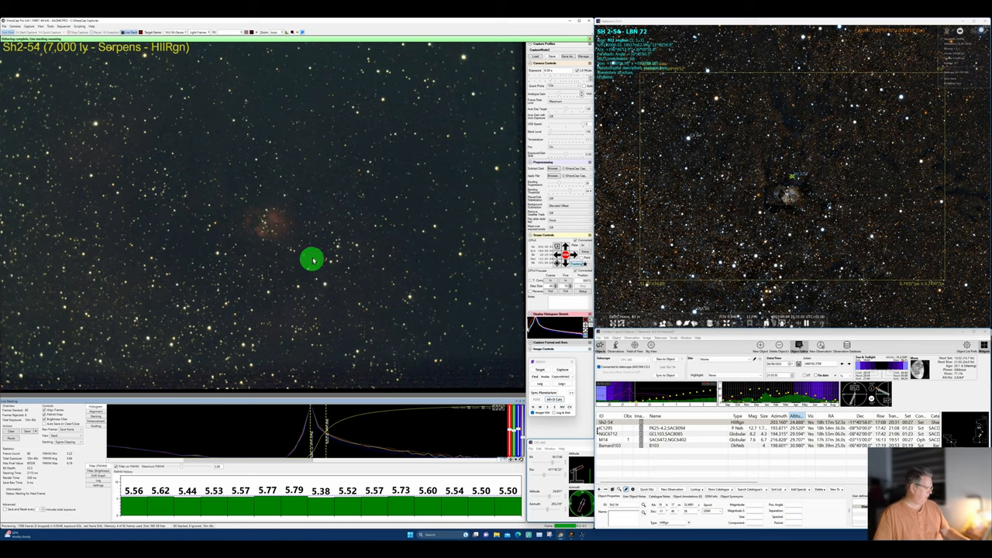
mouse_move(266, 233)
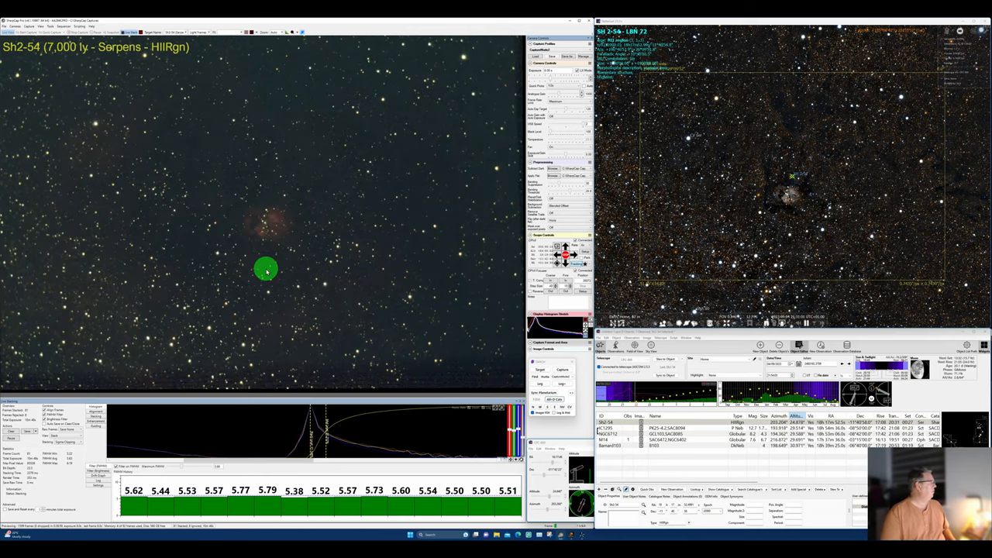
mouse_move(409, 324)
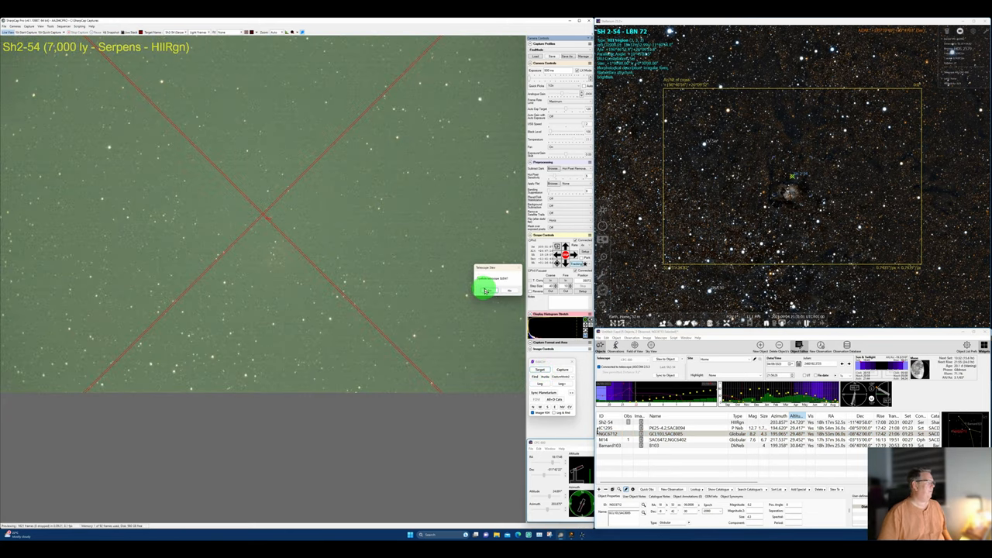
Confirm the goto prompt so the mount slews to globular cluster NGC 6712
left_click(508, 291)
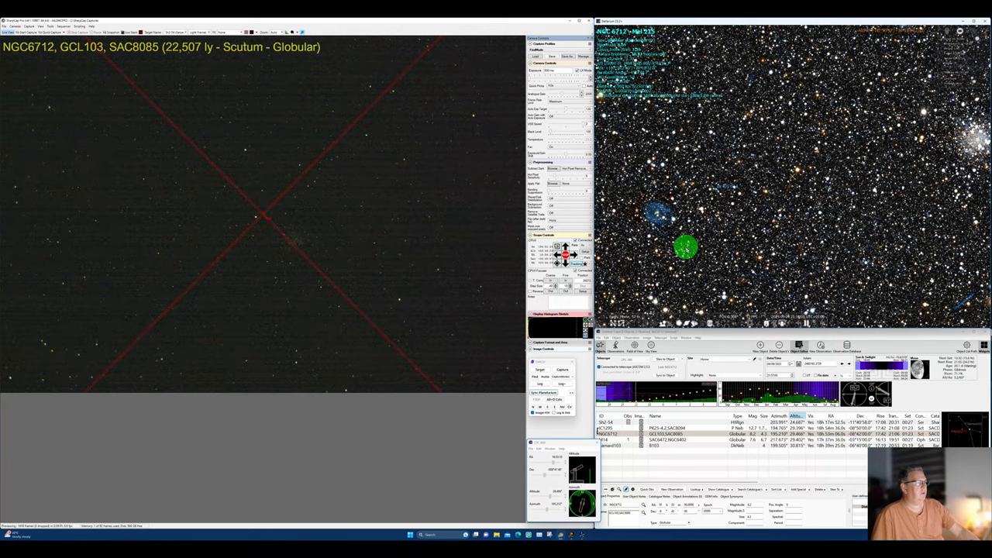
Select NGC 6712 from the object list to centre it in Stellarium's sensor frame
left_click(659, 443)
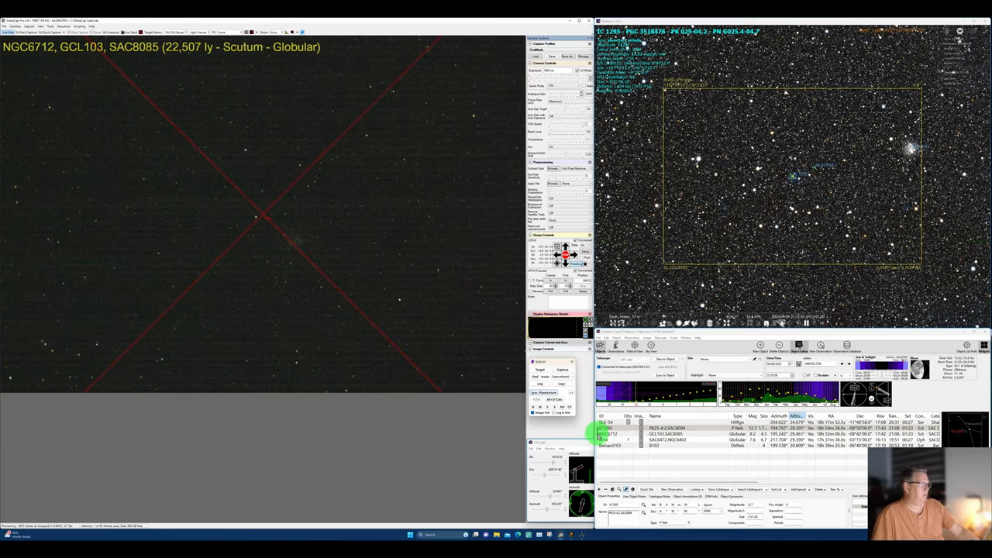
left_click(612, 434)
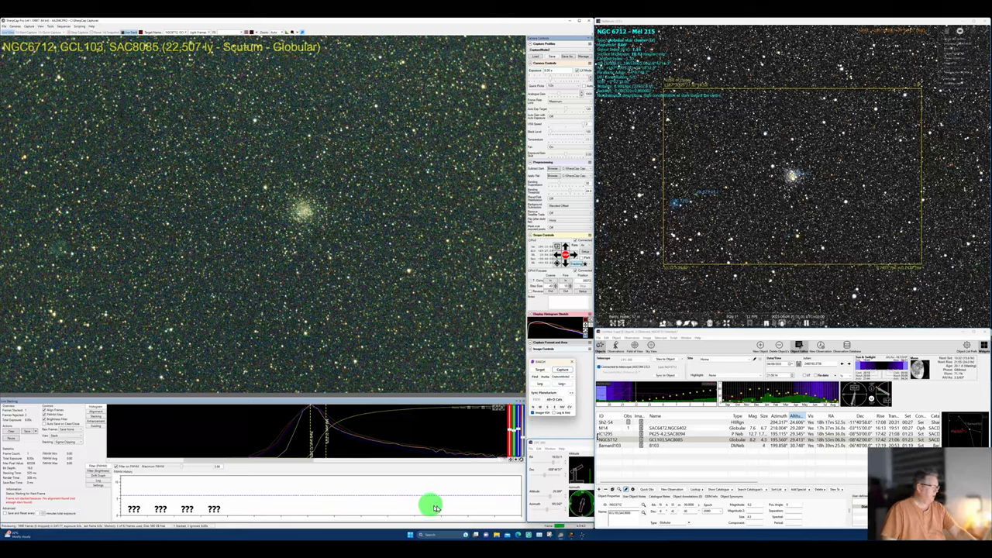
mouse_move(138, 485)
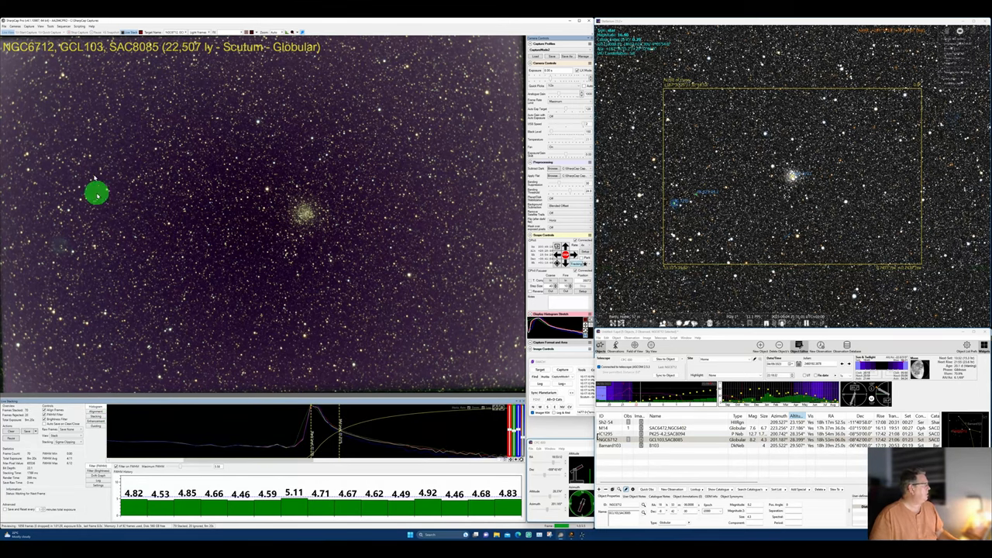
mouse_move(461, 322)
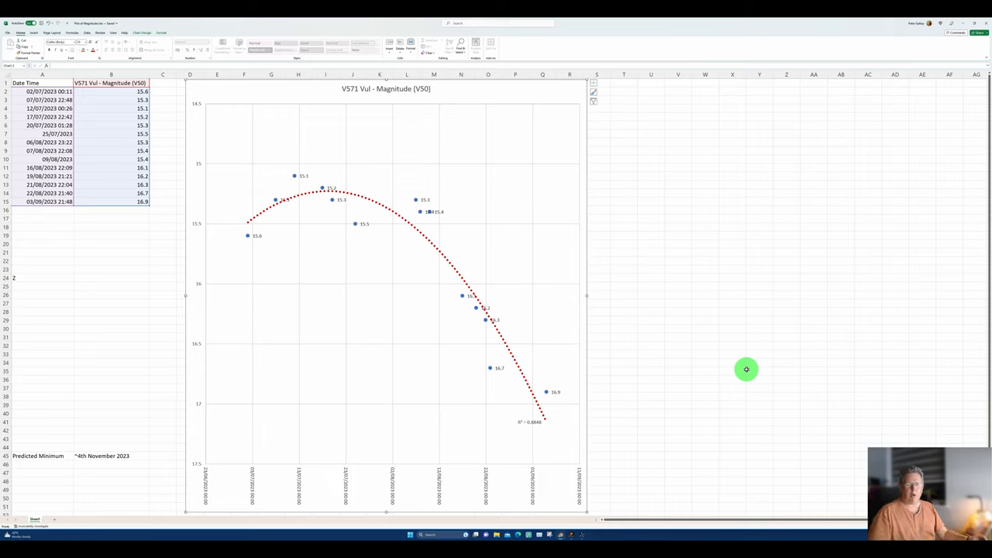
mouse_move(647, 352)
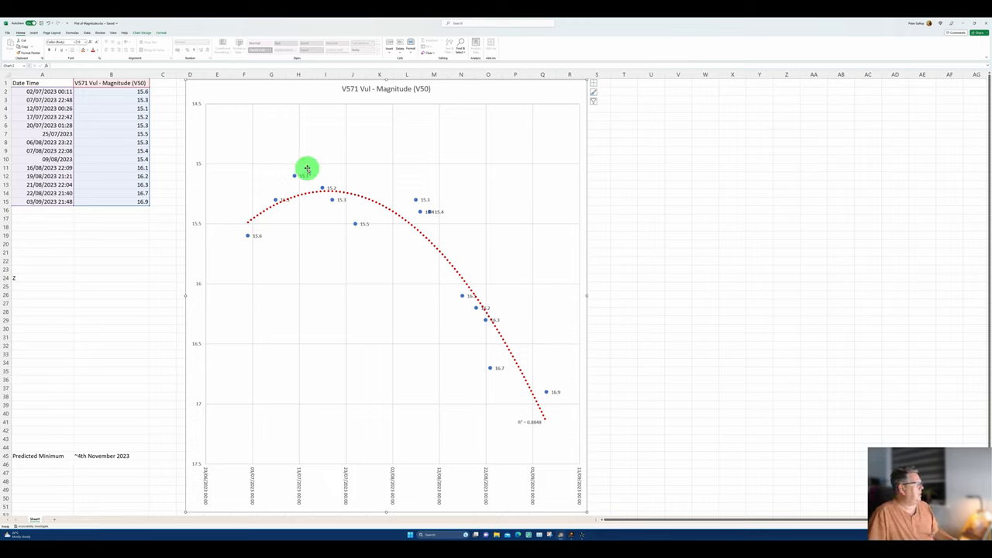
mouse_move(369, 225)
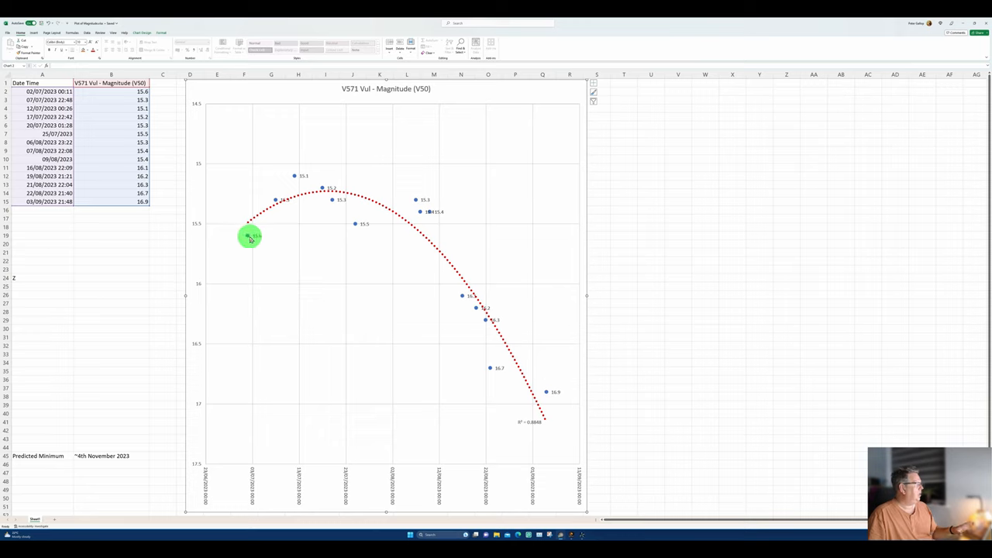
mouse_move(329, 192)
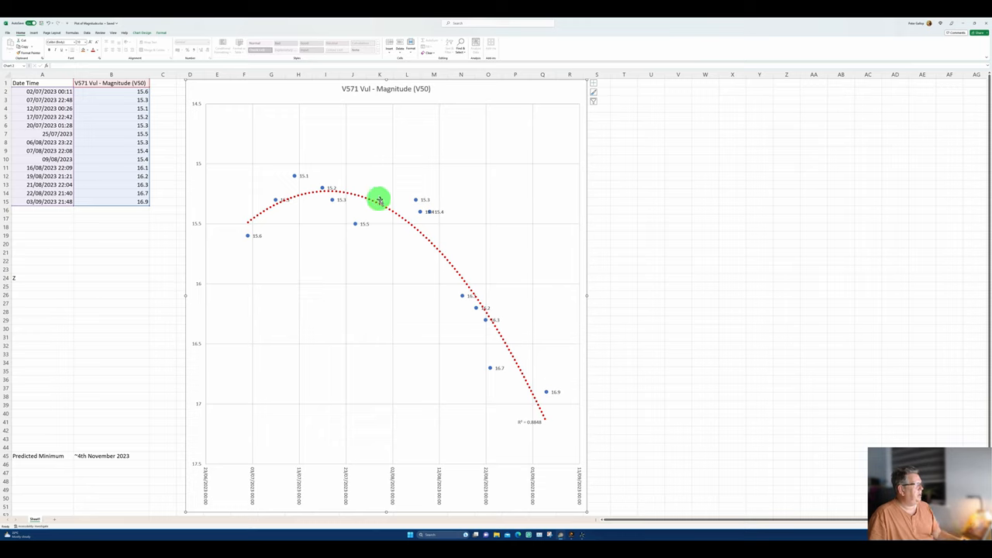
mouse_move(458, 269)
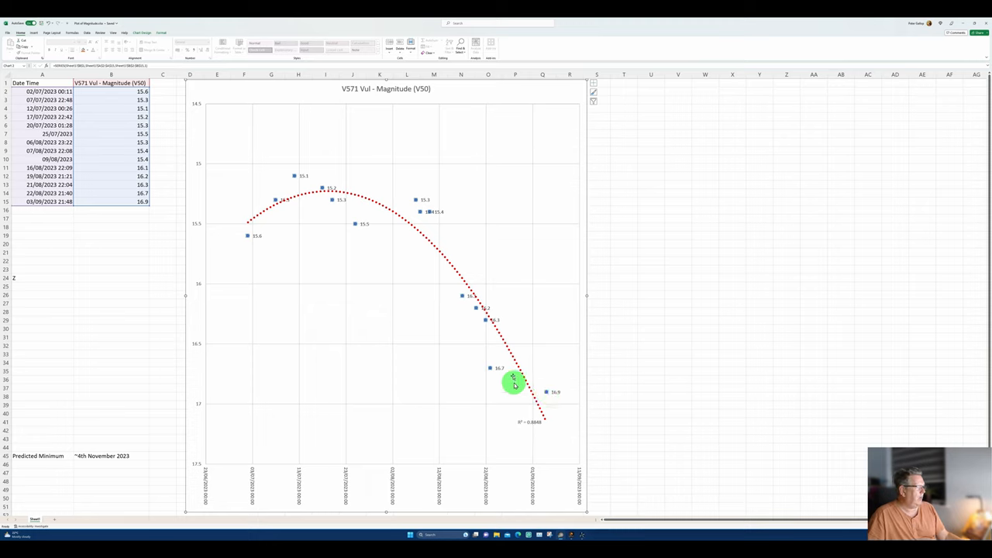
mouse_move(369, 195)
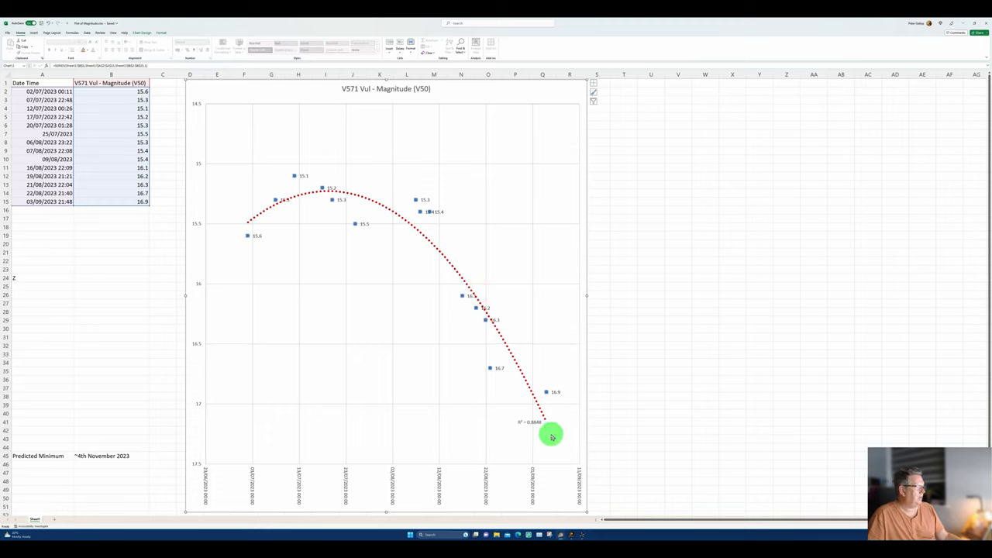
mouse_move(416, 350)
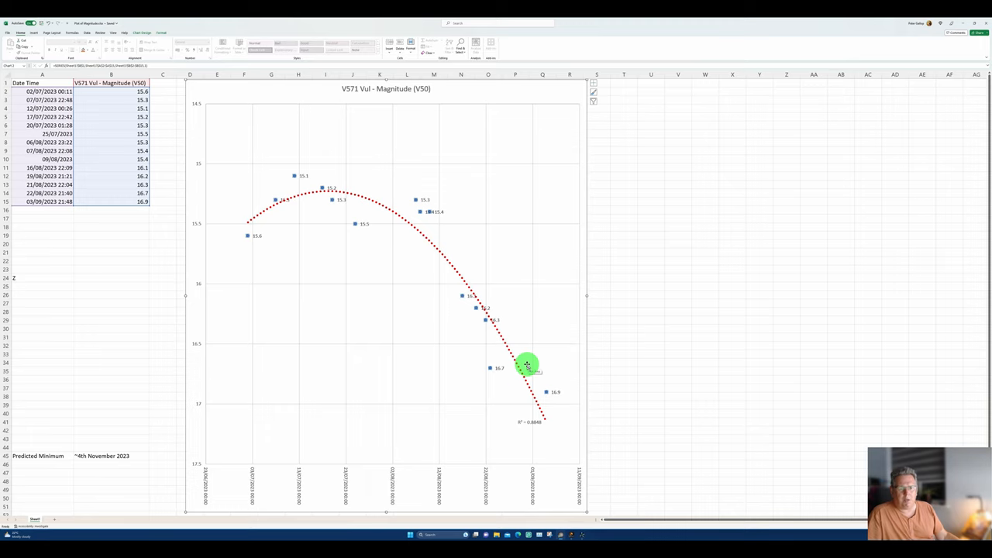
mouse_move(620, 366)
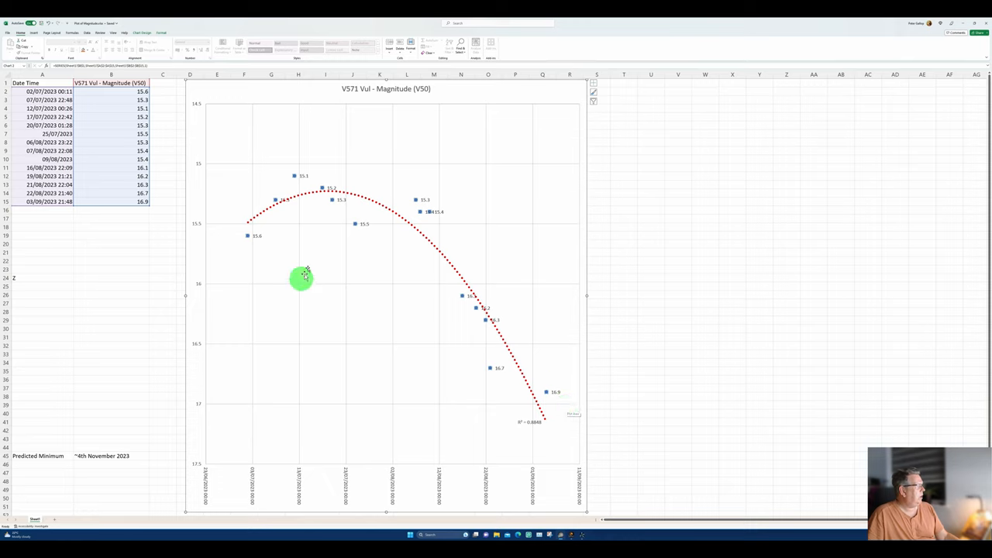
mouse_move(762, 344)
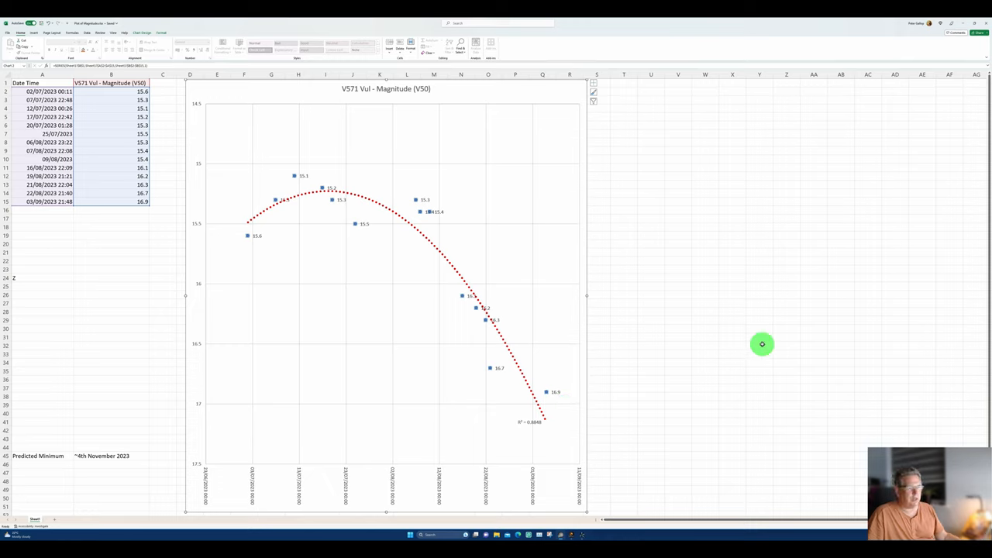
mouse_move(407, 239)
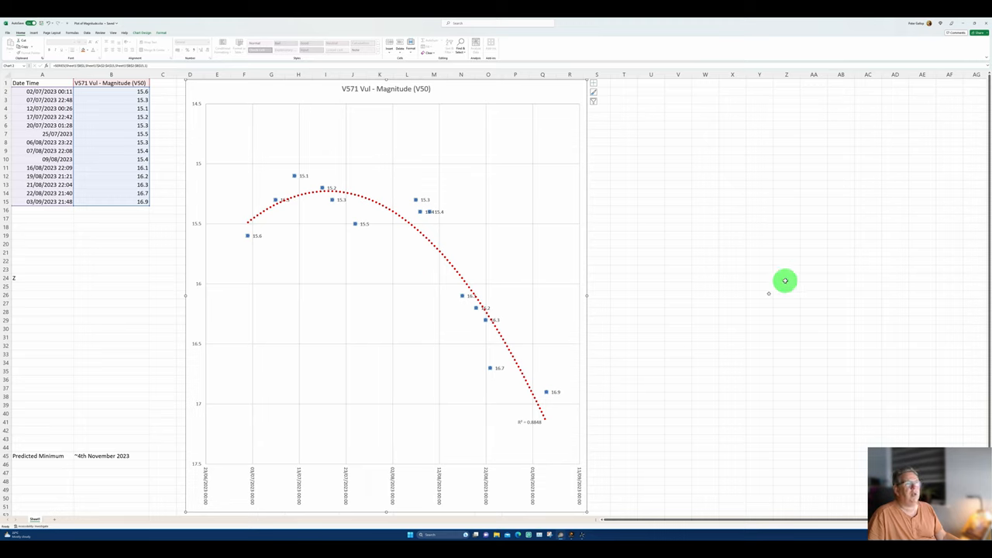
mouse_move(911, 149)
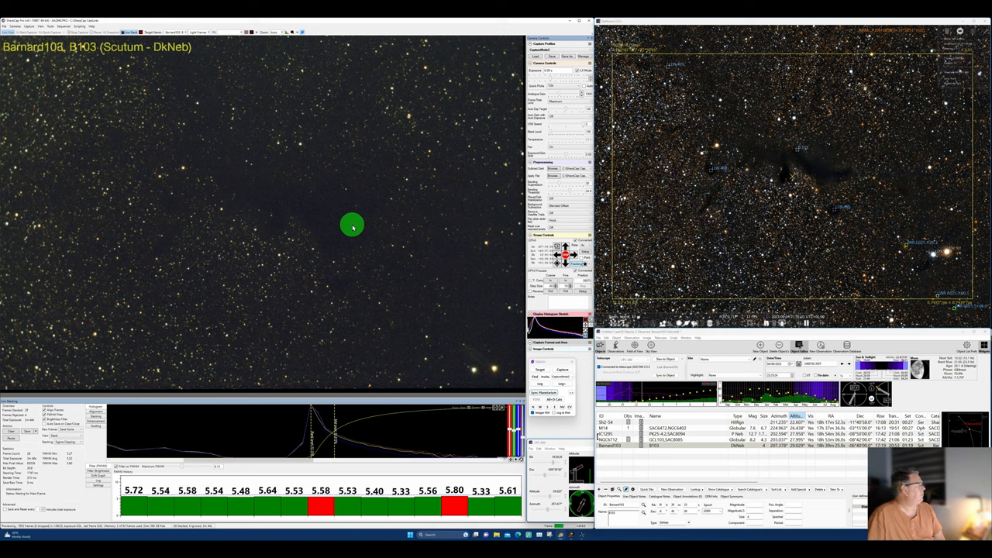
mouse_move(308, 309)
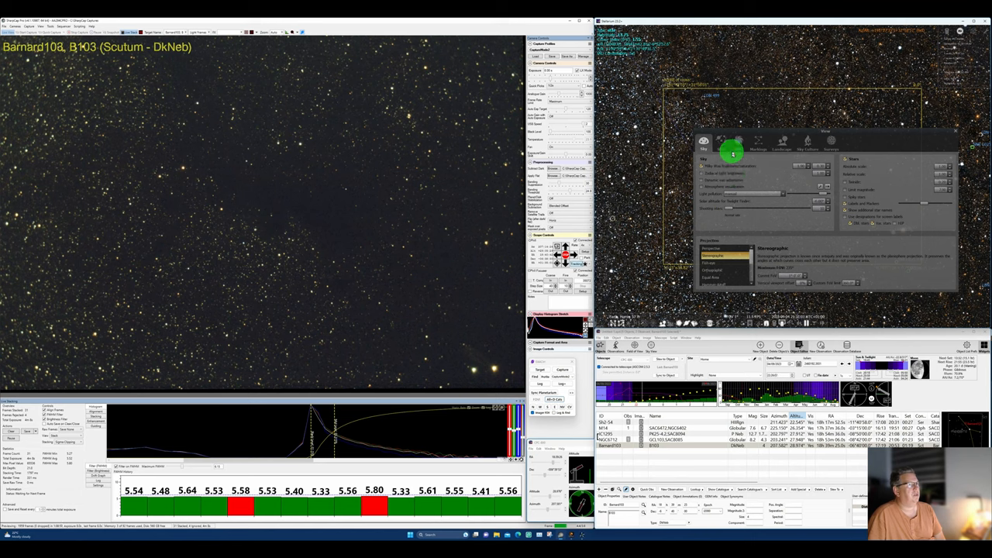
left_click(728, 142)
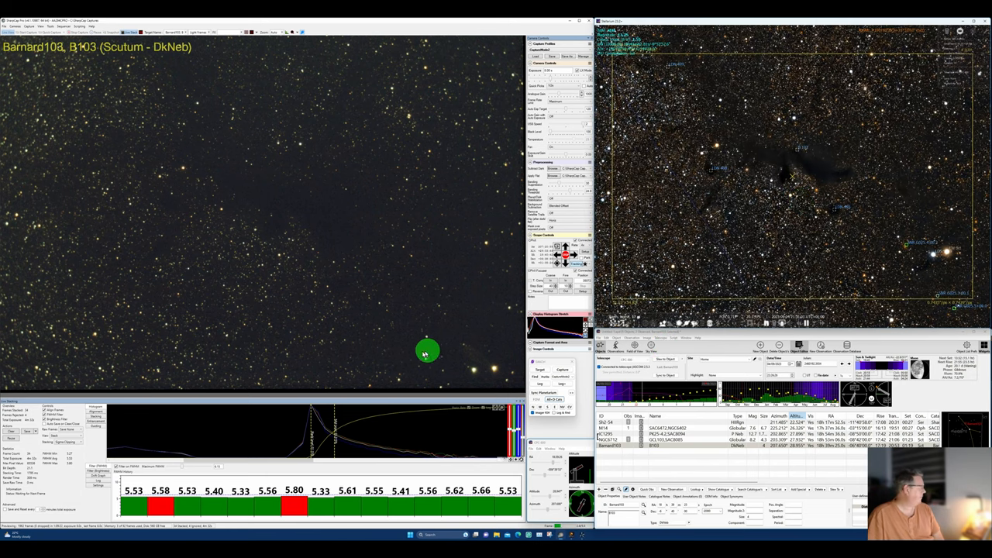
mouse_move(400, 356)
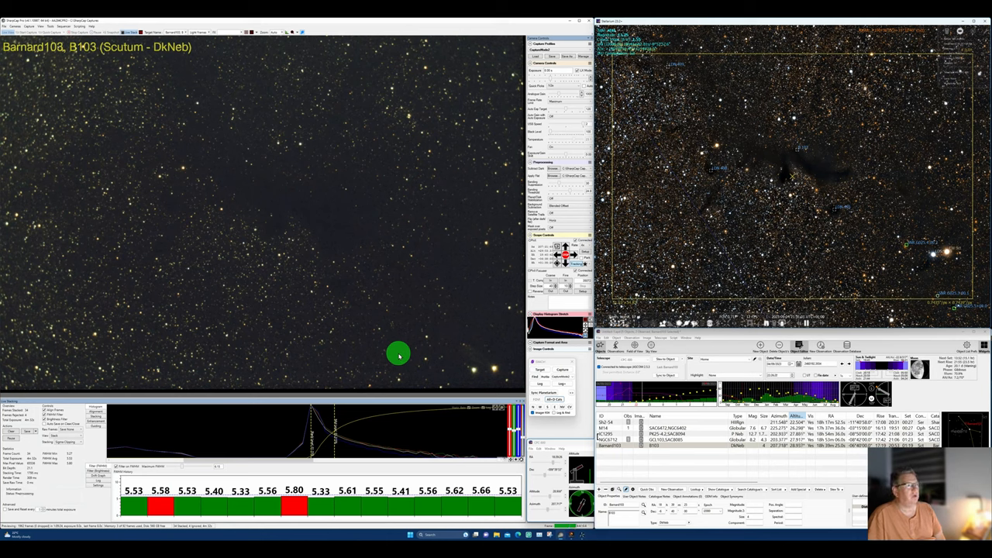
mouse_move(412, 304)
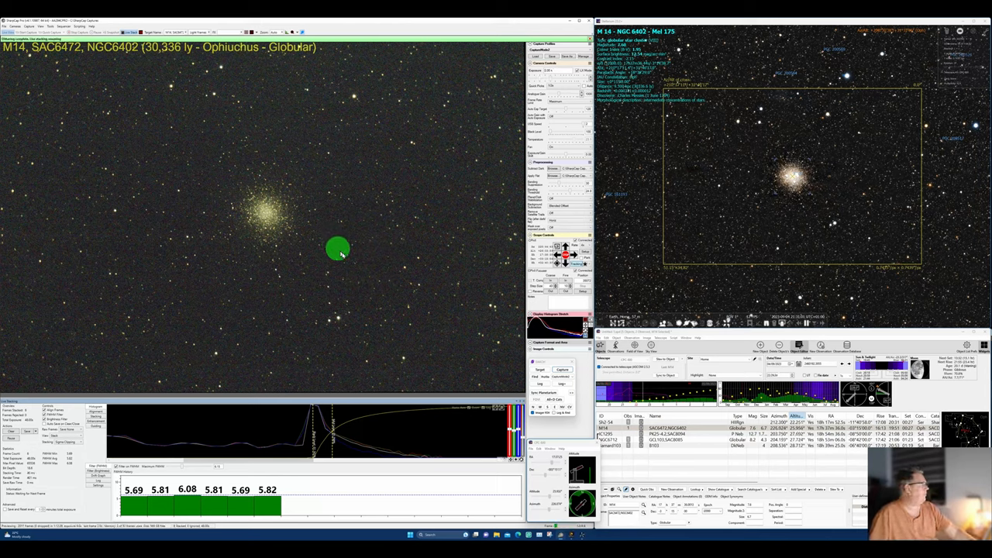
mouse_move(364, 291)
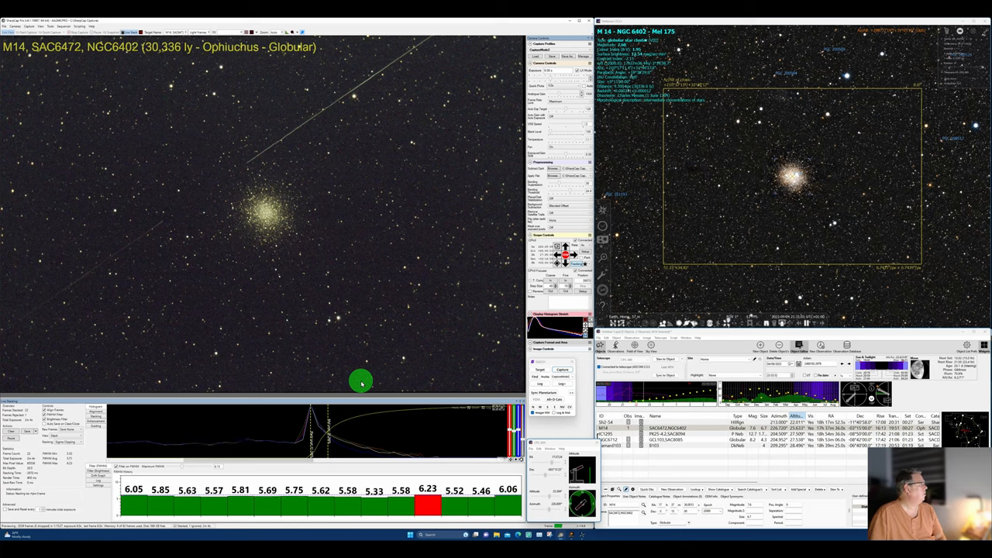
mouse_move(431, 275)
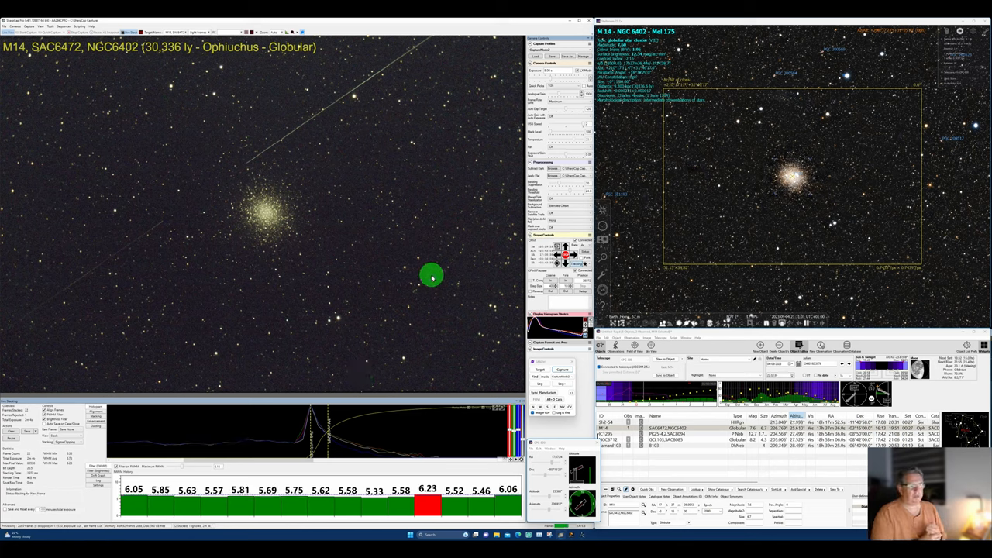